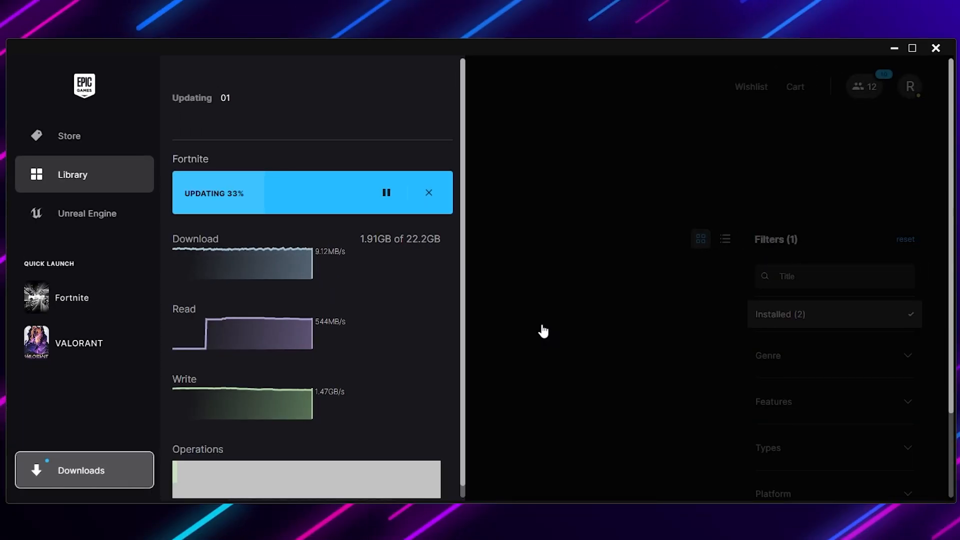
Step: Show the account menu from the profile avatar over the Library
{"action": "left_click", "coordinate": [910, 86]}
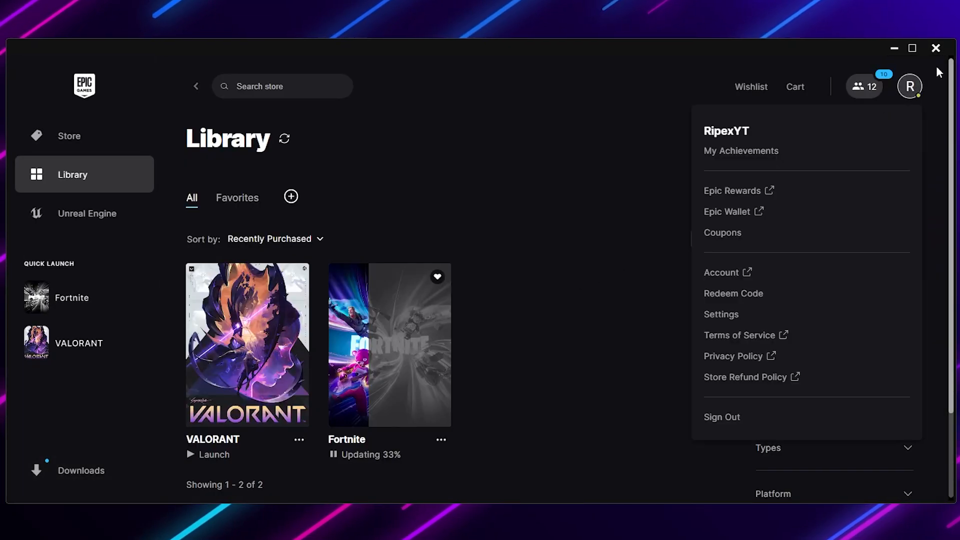
Step: Enable Throttle Downloads in Settings with a 0 KB/s (unlimited) limit and return to the Library
{"action": "left_click", "coordinate": [721, 313]}
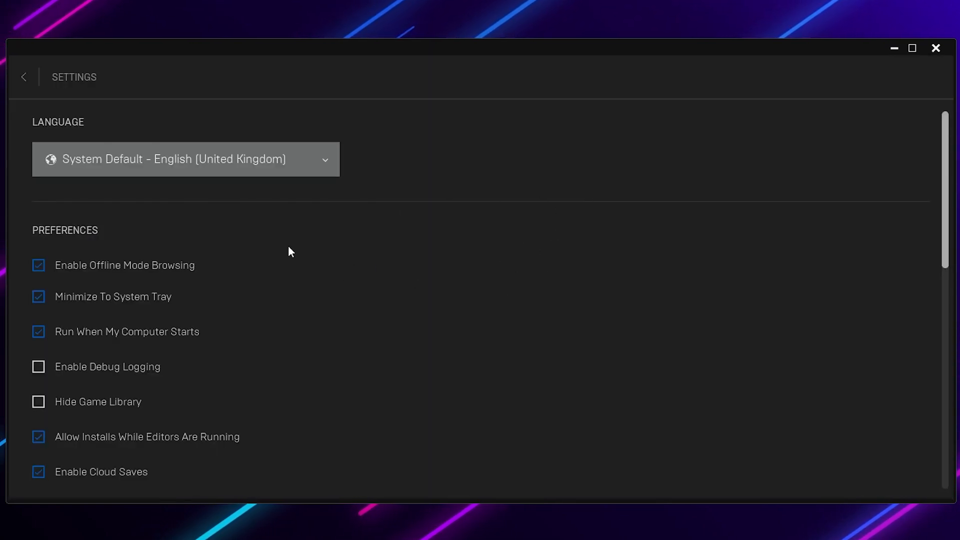
{"action": "scroll", "scroll_direction": "down", "scroll_amount": 3}
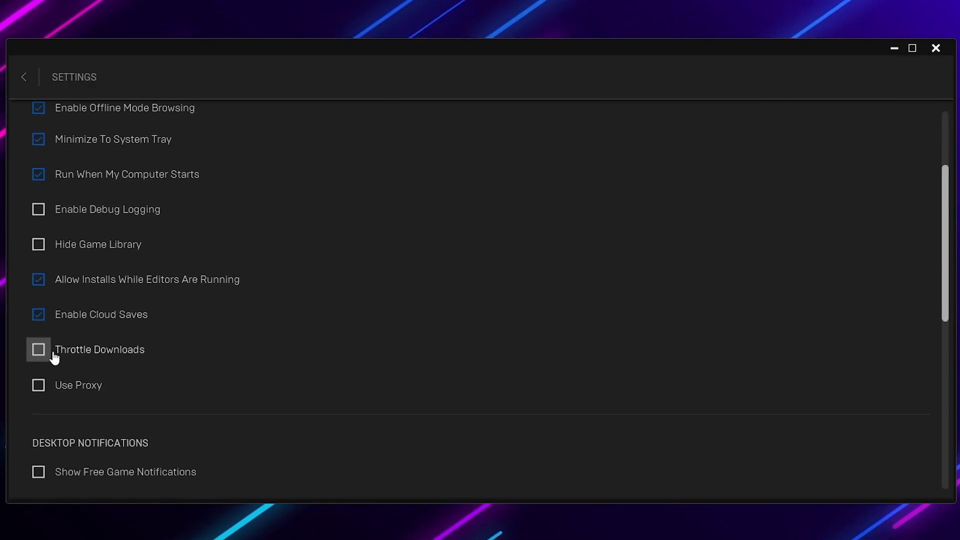
{"action": "left_click", "coordinate": [38, 349]}
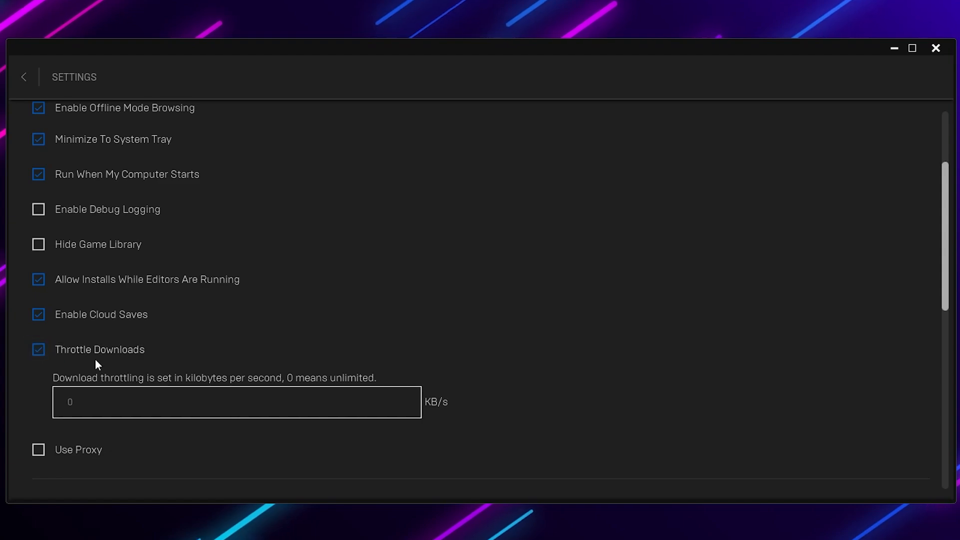
{"action": "mouse_move", "coordinate": [75, 415]}
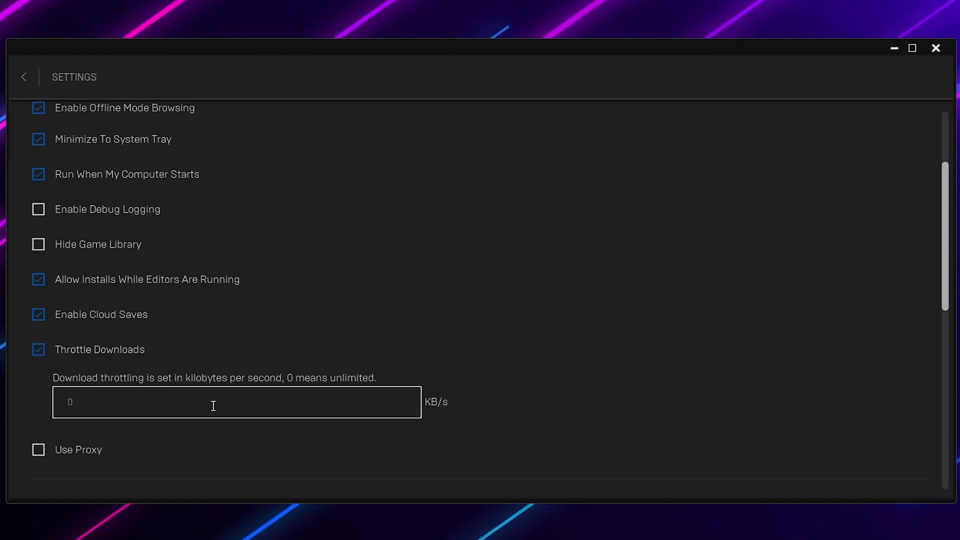
{"action": "mouse_move", "coordinate": [70, 341]}
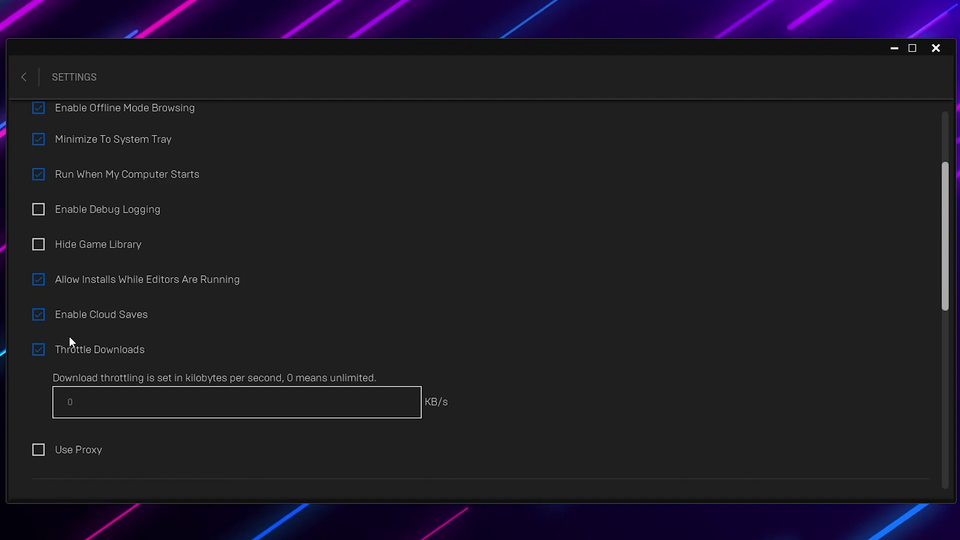
{"action": "left_click", "coordinate": [38, 349]}
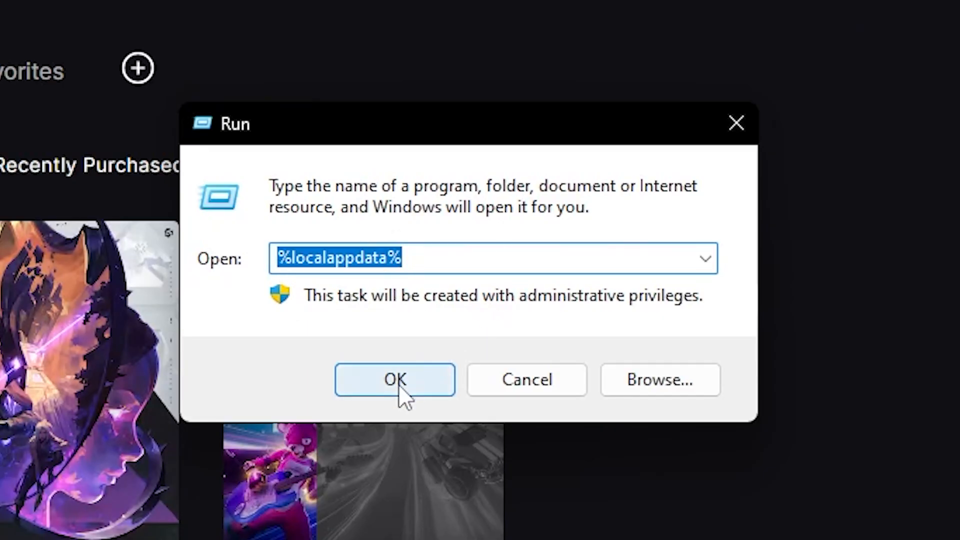
Step: Open the local AppData folder via %localappdata%
{"action": "left_click", "coordinate": [395, 380]}
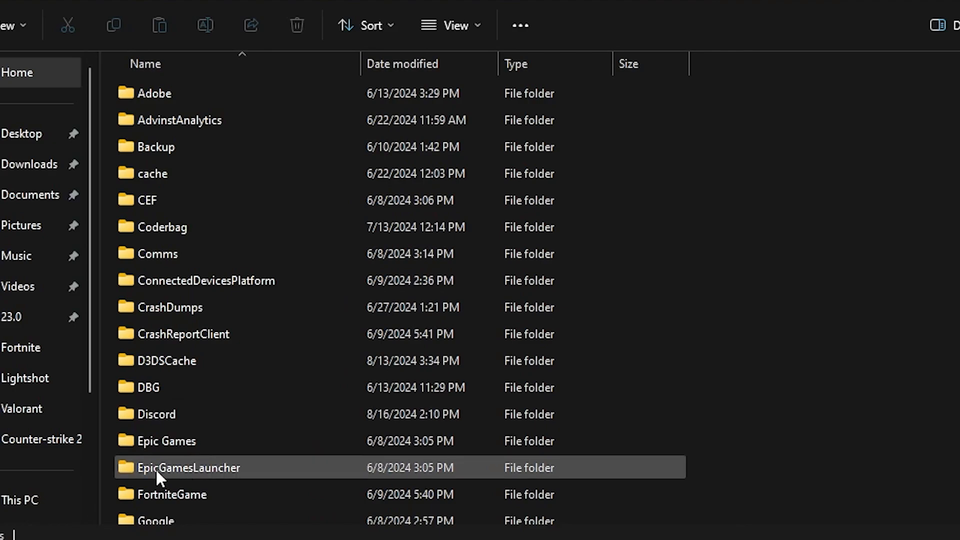
Step: Navigate EpicGamesLauncher > Saved > Config and open Engine.ini for editing
{"action": "double_click", "coordinate": [189, 467]}
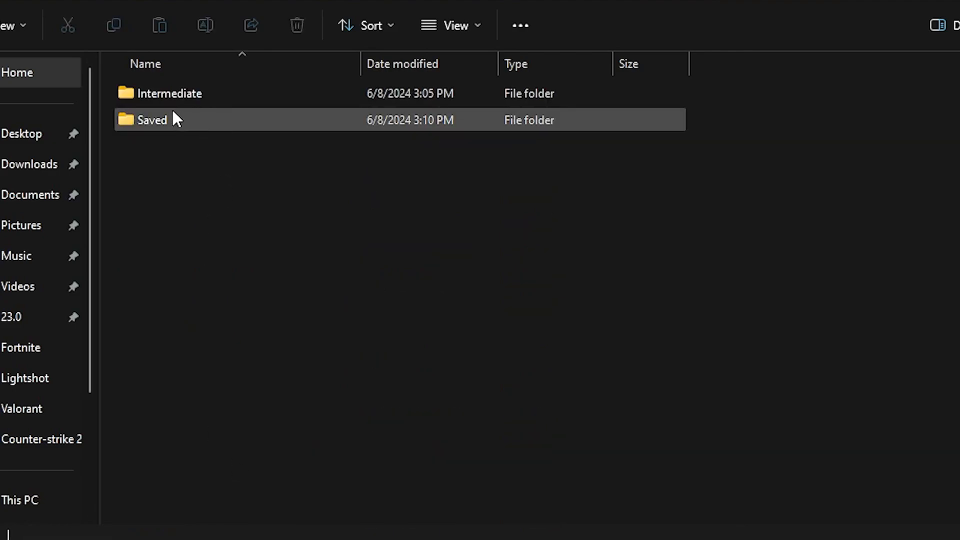
{"action": "double_click", "coordinate": [152, 119]}
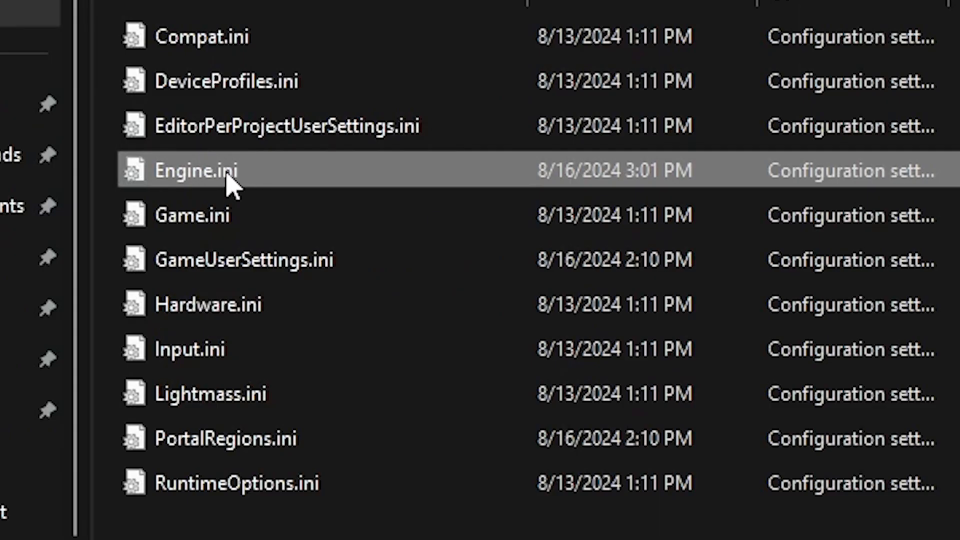
{"action": "double_click", "coordinate": [197, 170]}
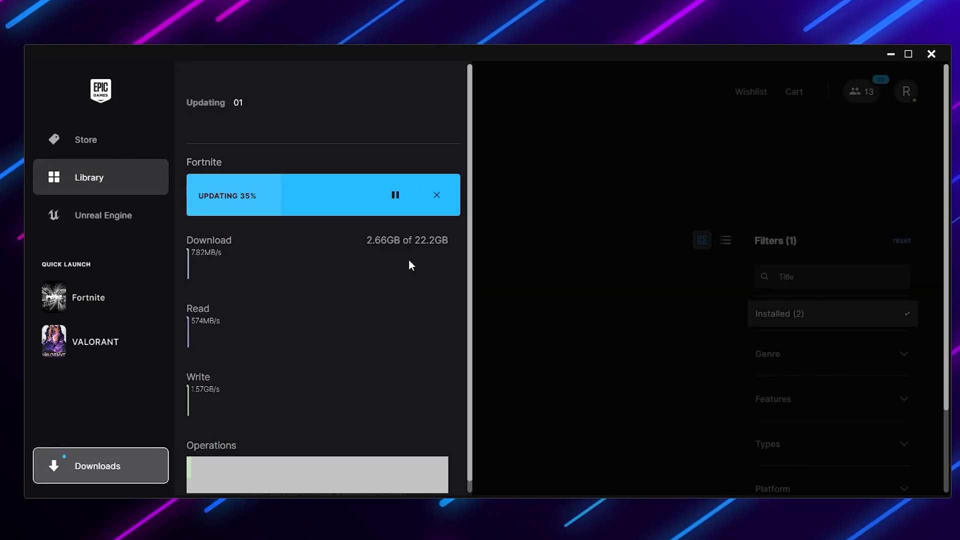
Step: Pause the Fortnite update at 35%, exit the launcher fully, and relaunch it
{"action": "left_click", "coordinate": [394, 195]}
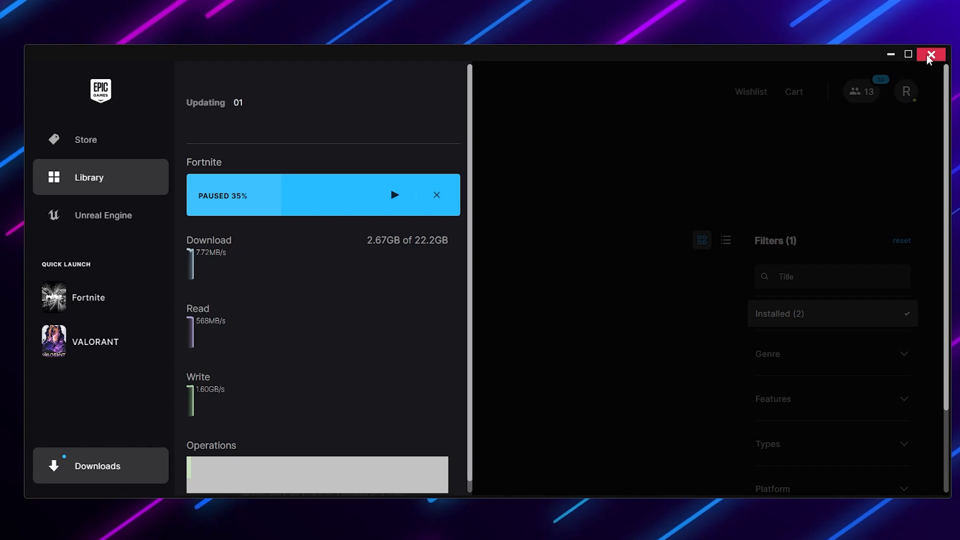
{"action": "left_click", "coordinate": [930, 54]}
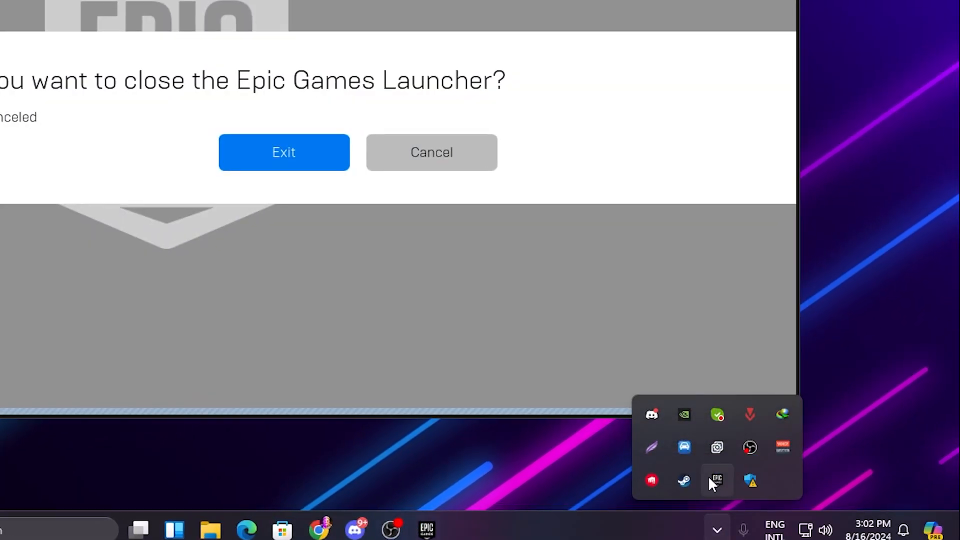
{"action": "left_click", "coordinate": [283, 152]}
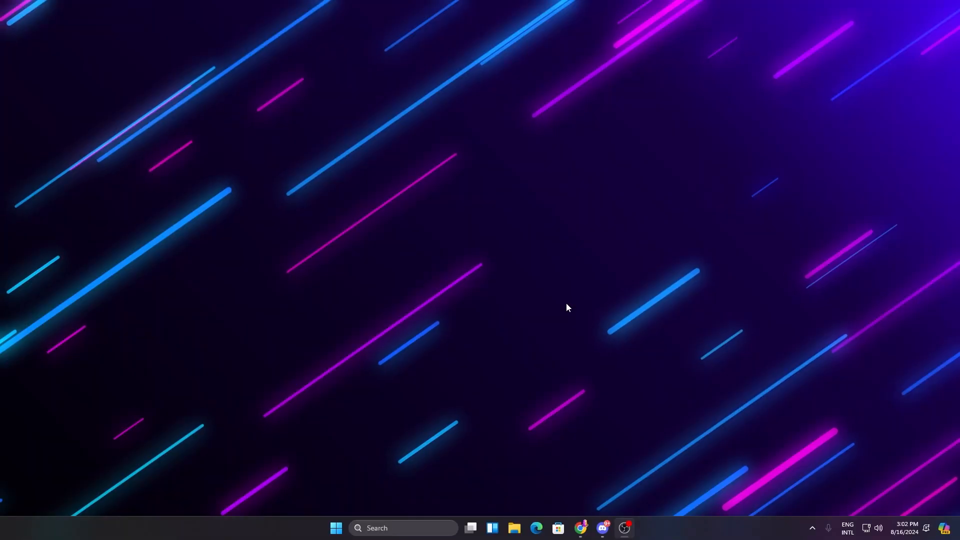
{"action": "left_click", "coordinate": [623, 528]}
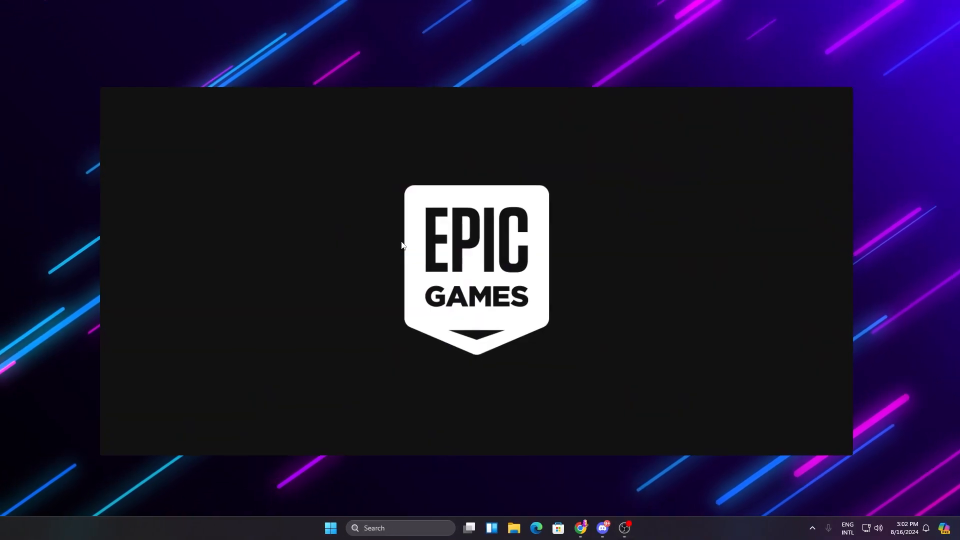